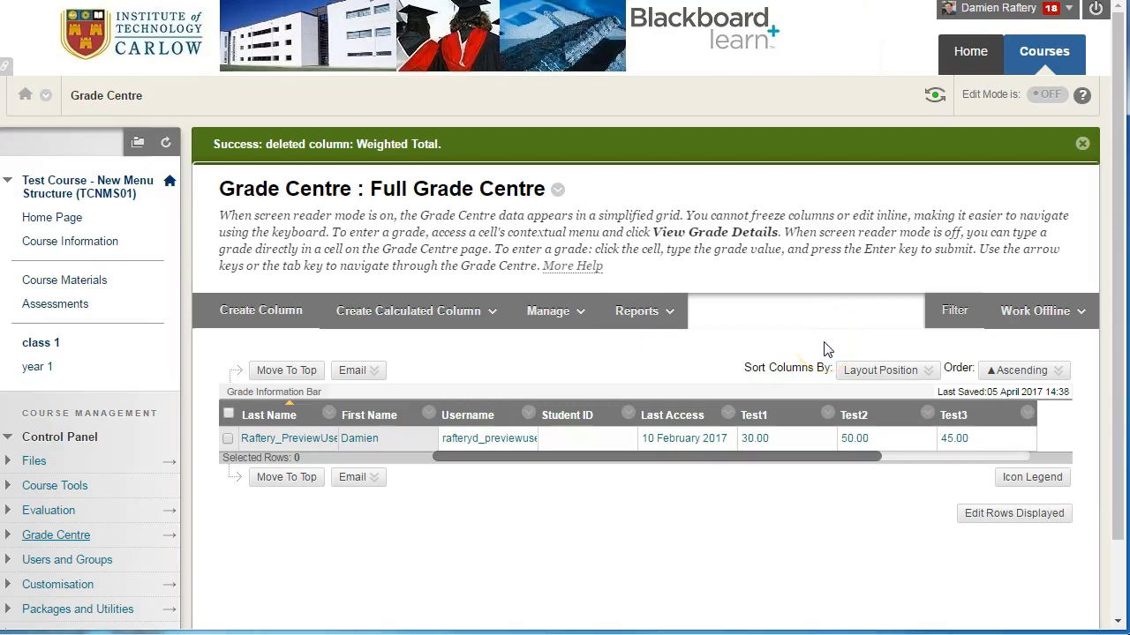
{"action": "mouse_move", "coordinate": [696, 459]}
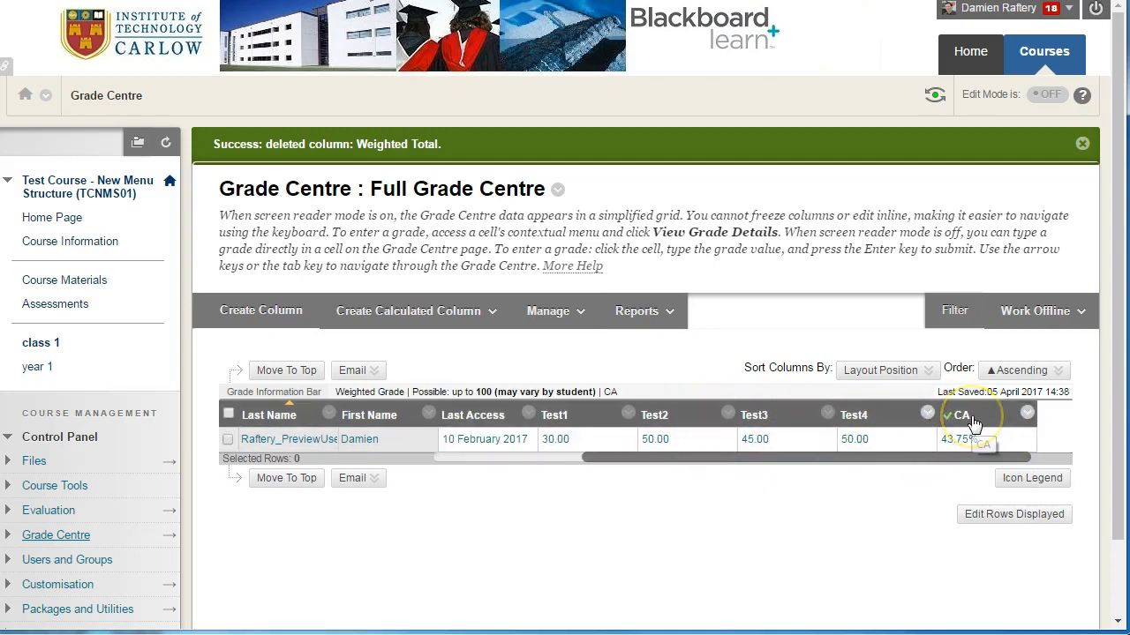
- Open the contextual menu for the weighted CA column (43.75) beside Test1–Test4
{"action": "left_click", "coordinate": [1027, 411]}
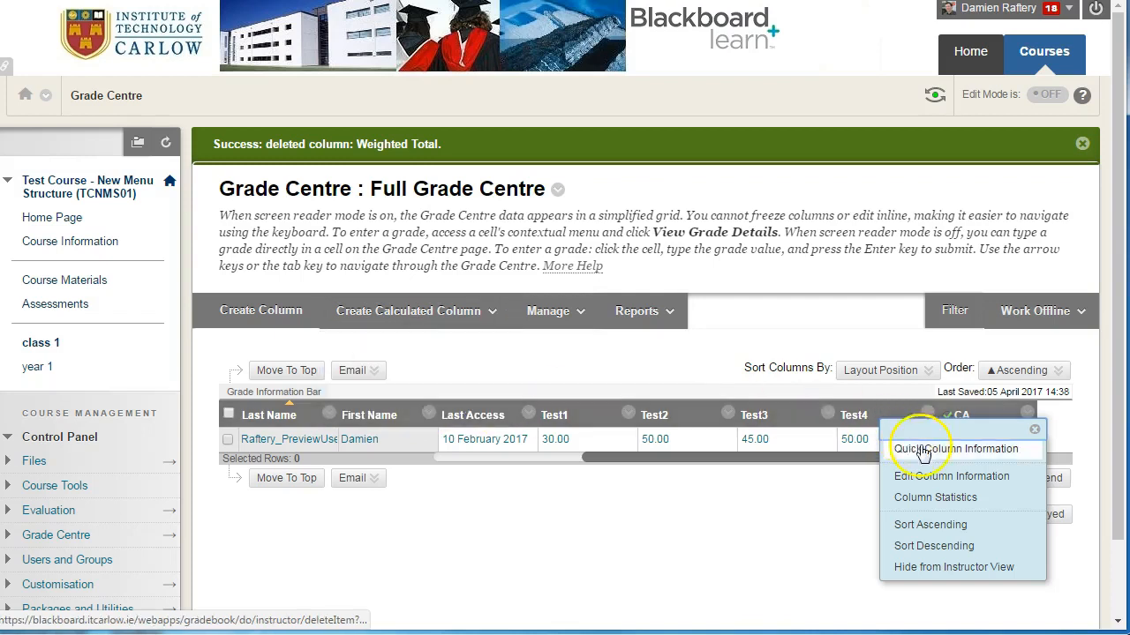
{"action": "left_click", "coordinate": [952, 472]}
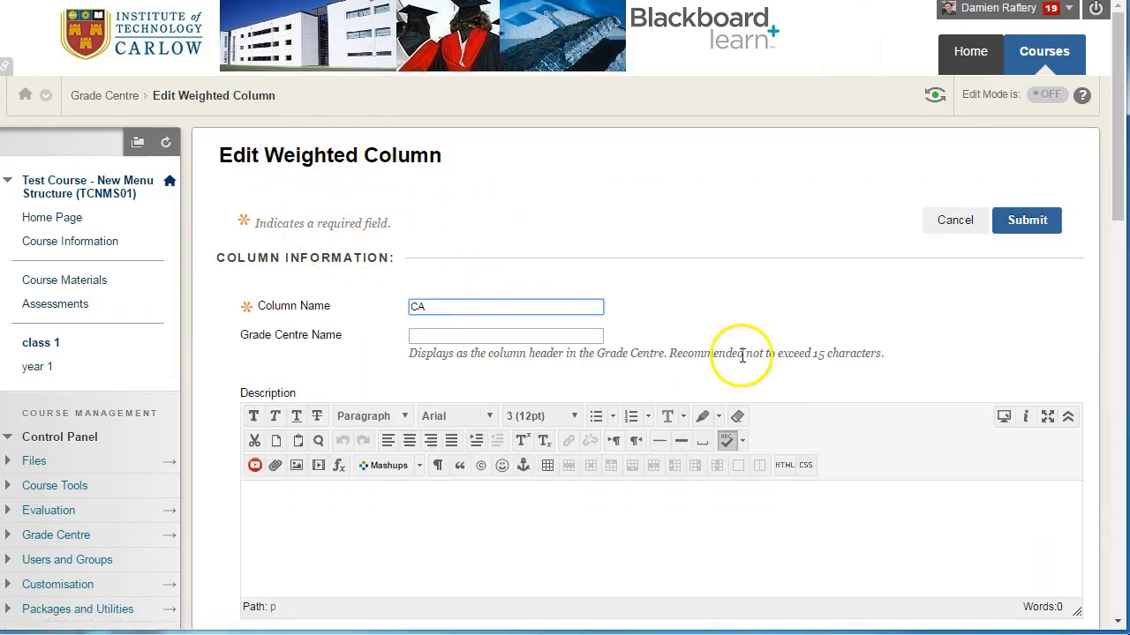
{"action": "scroll", "scroll_direction": "down", "scroll_amount": 3}
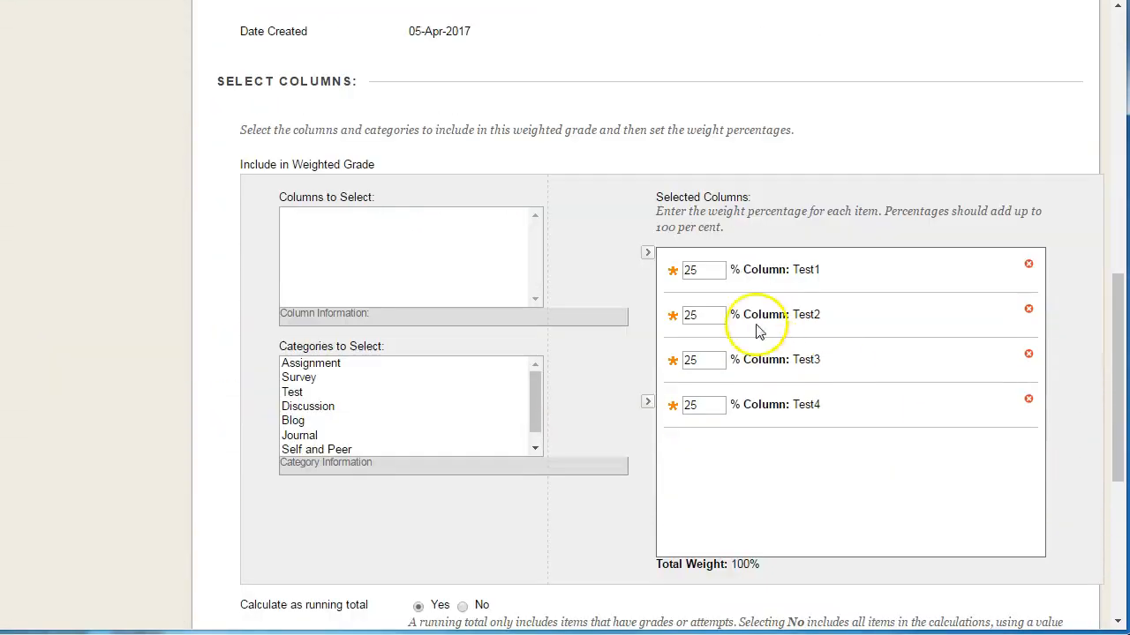
{"action": "left_click", "coordinate": [703, 270]}
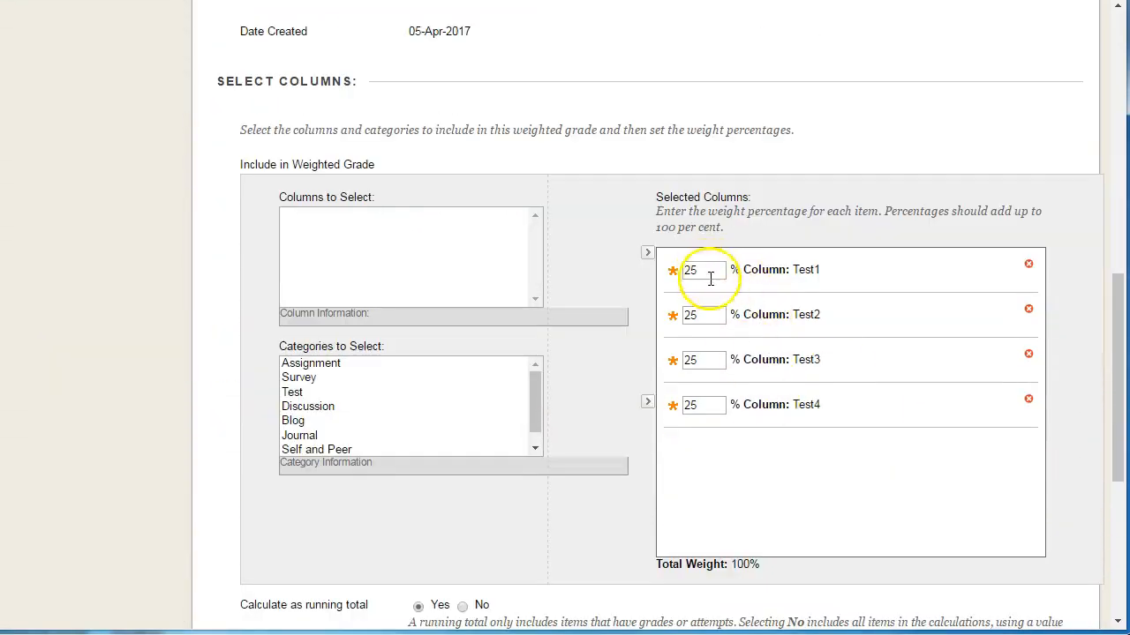
{"action": "mouse_move", "coordinate": [727, 402]}
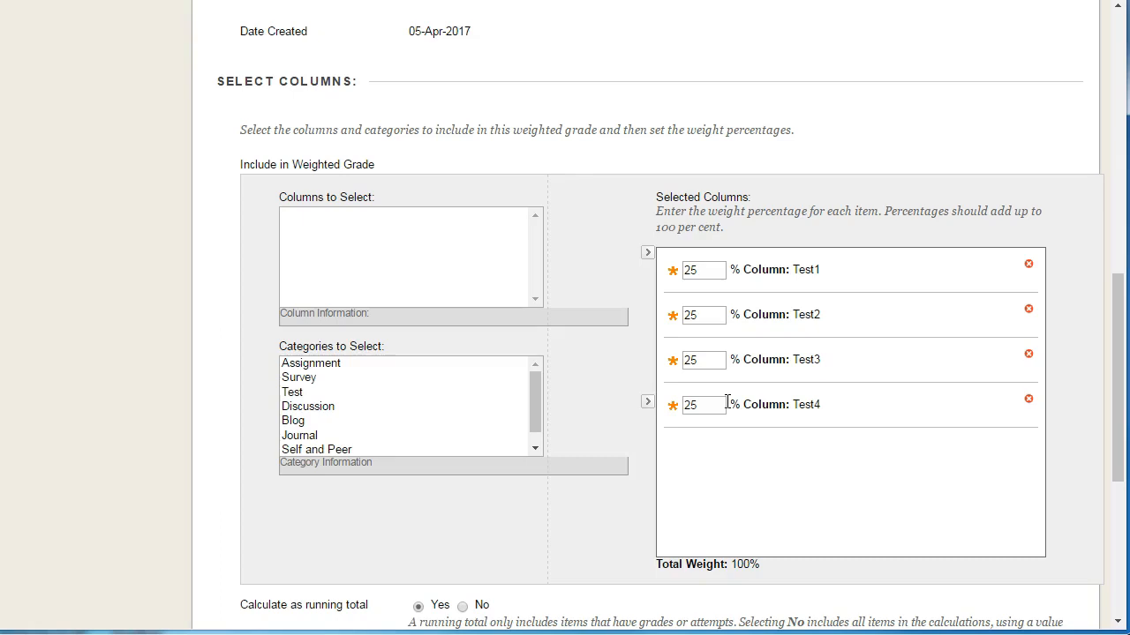
{"action": "scroll", "scroll_direction": "down", "scroll_amount": 3}
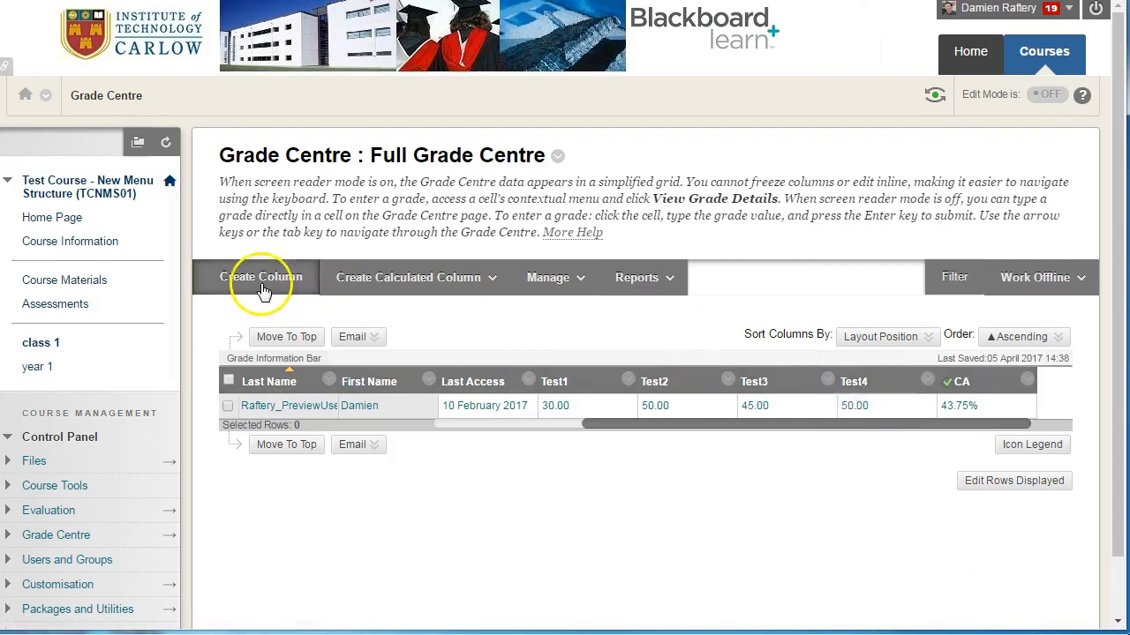
- Create a Test5 column worth 100 points under the InClassTest category
{"action": "left_click", "coordinate": [260, 277]}
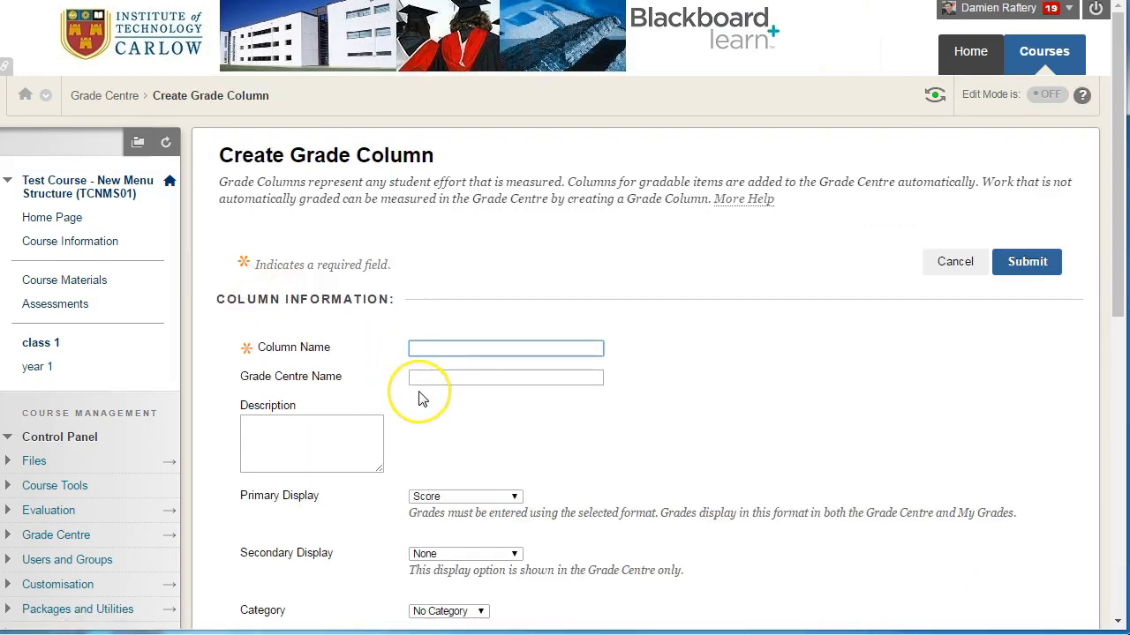
{"action": "type", "text": "Test5"}
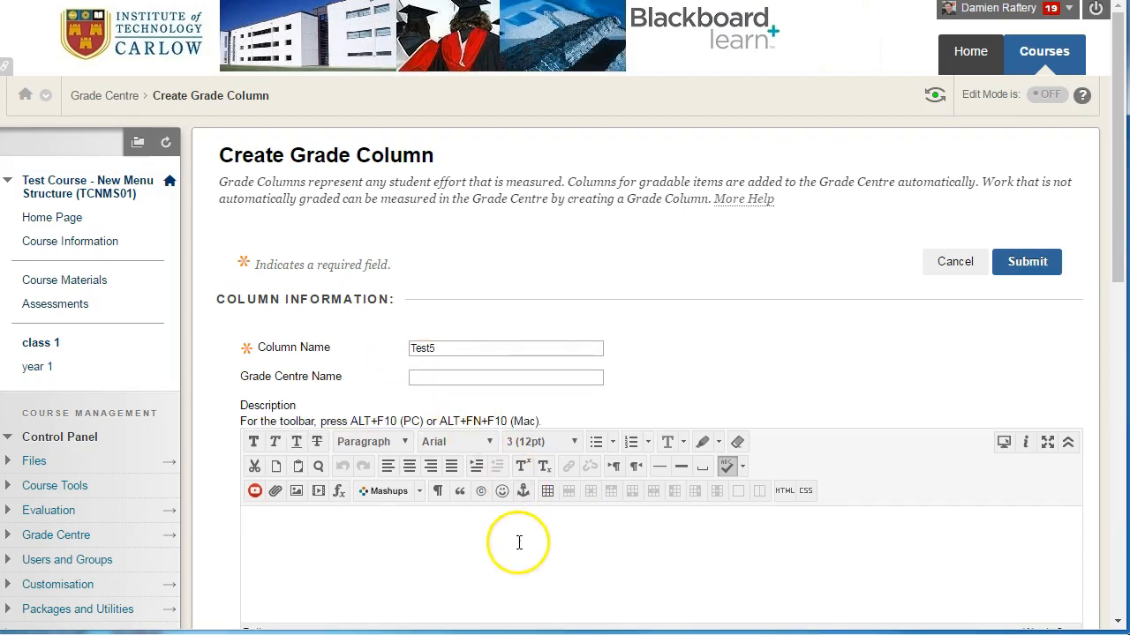
{"action": "scroll", "scroll_direction": "down", "scroll_amount": 3}
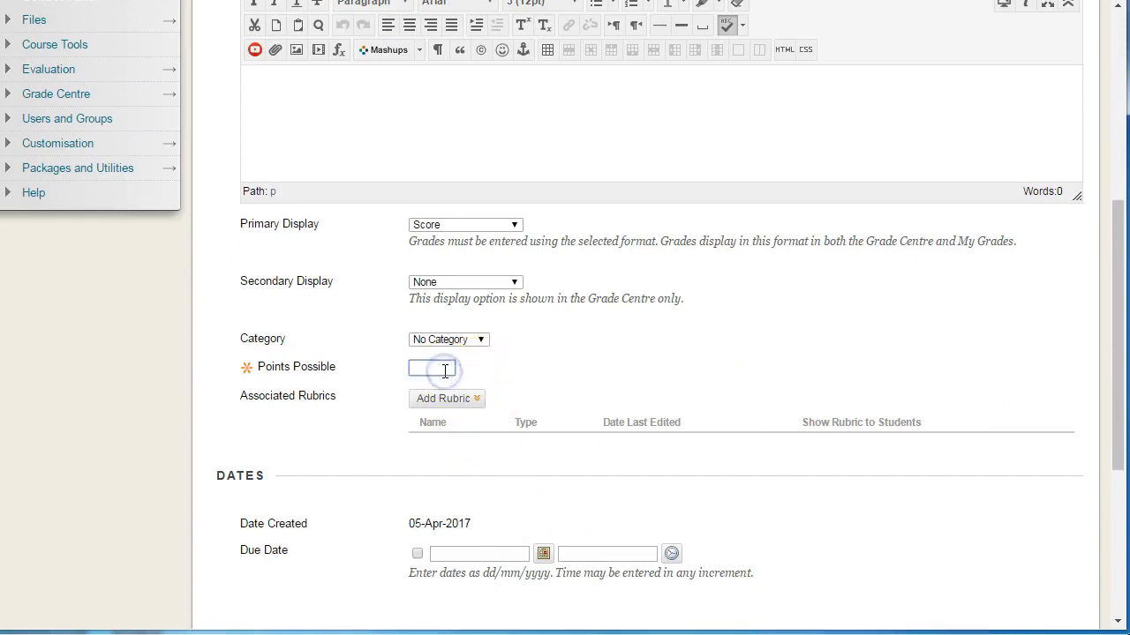
{"action": "left_click", "coordinate": [446, 399]}
{"action": "type", "text": "100"}
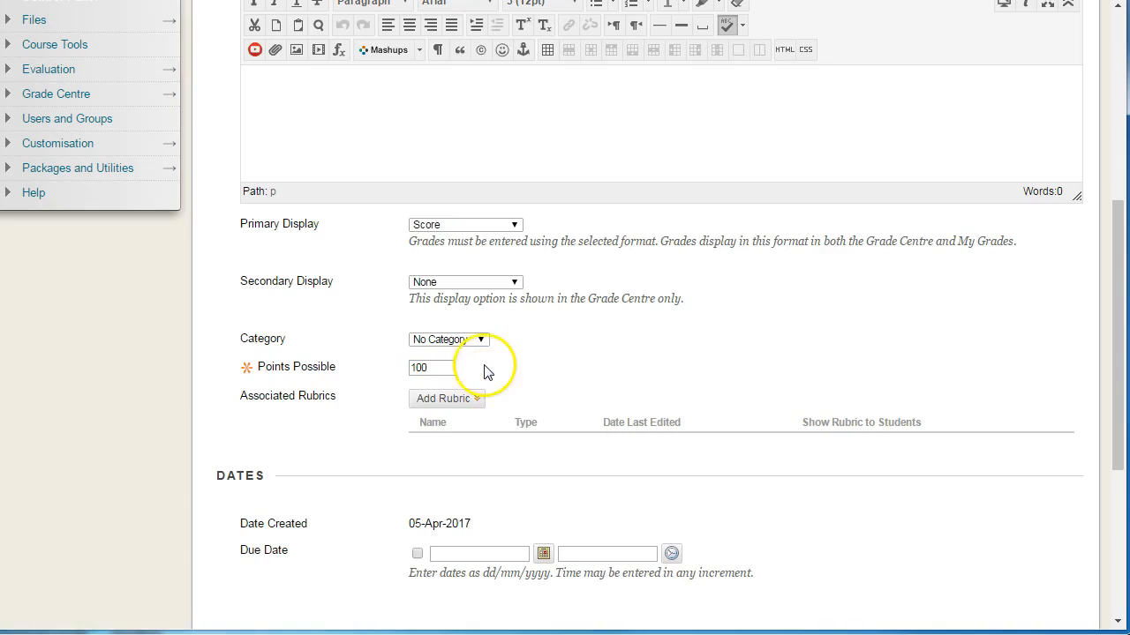
{"action": "left_click", "coordinate": [481, 340]}
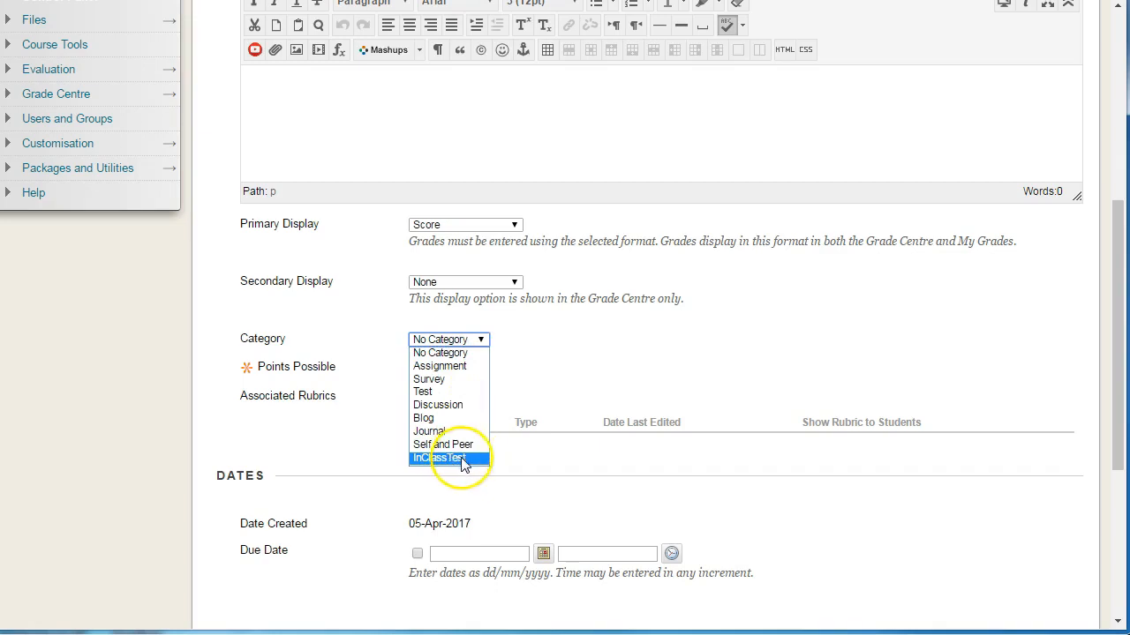
{"action": "left_click", "coordinate": [441, 458]}
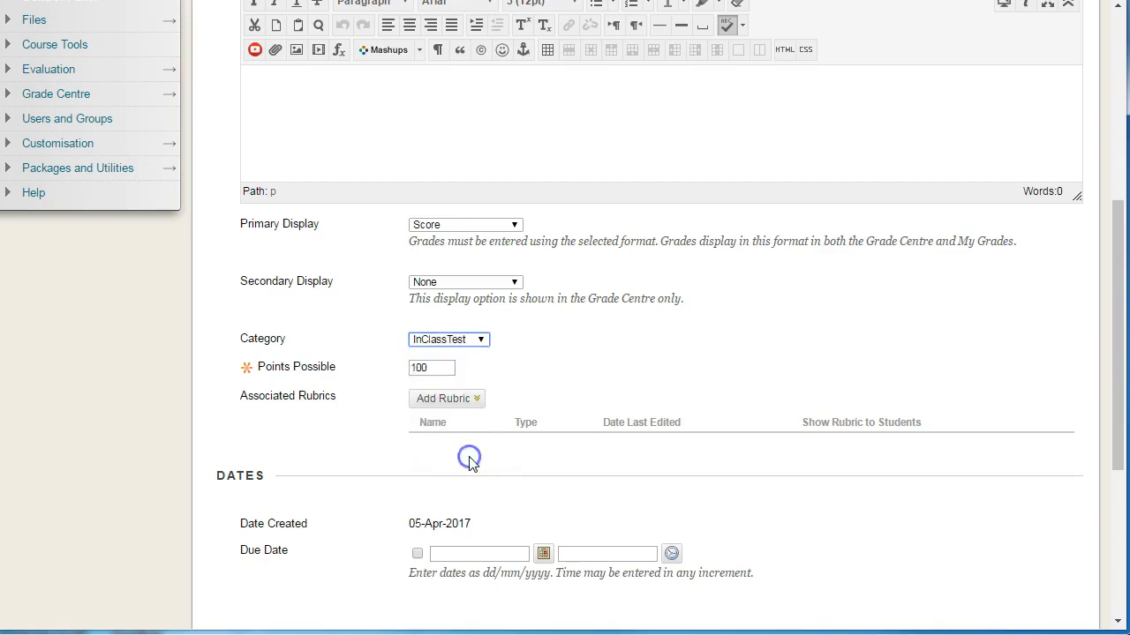
{"action": "scroll", "scroll_direction": "down", "scroll_amount": 3}
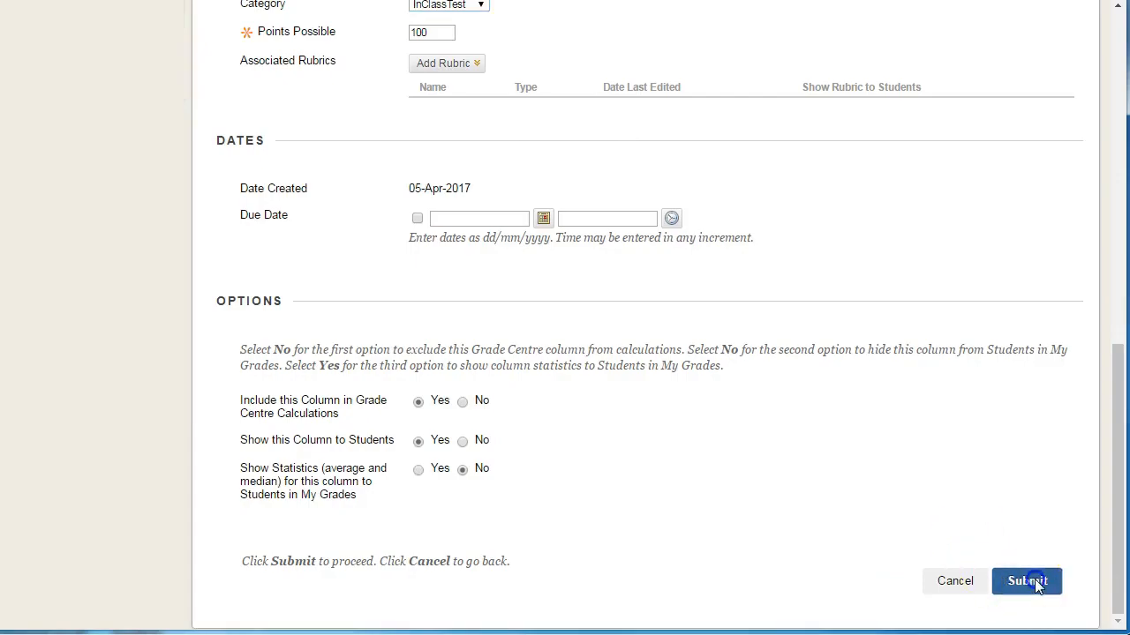
{"action": "left_click", "coordinate": [1027, 582]}
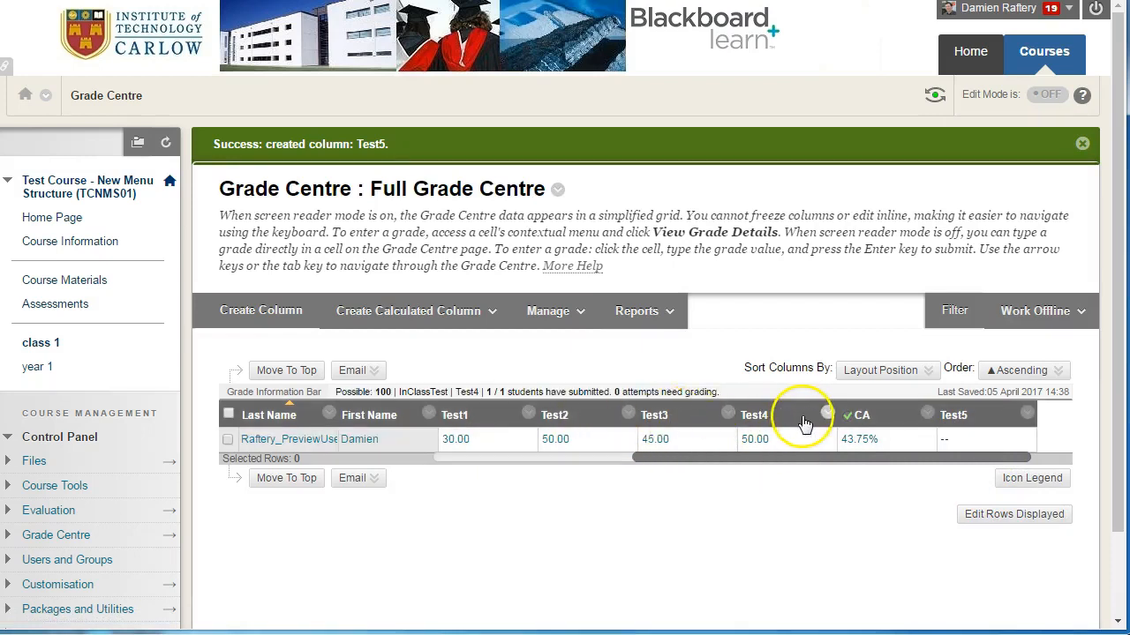
- Review Test4's column settings (InClassTest, 100 points) and resubmit them unchanged
{"action": "left_click", "coordinate": [821, 414]}
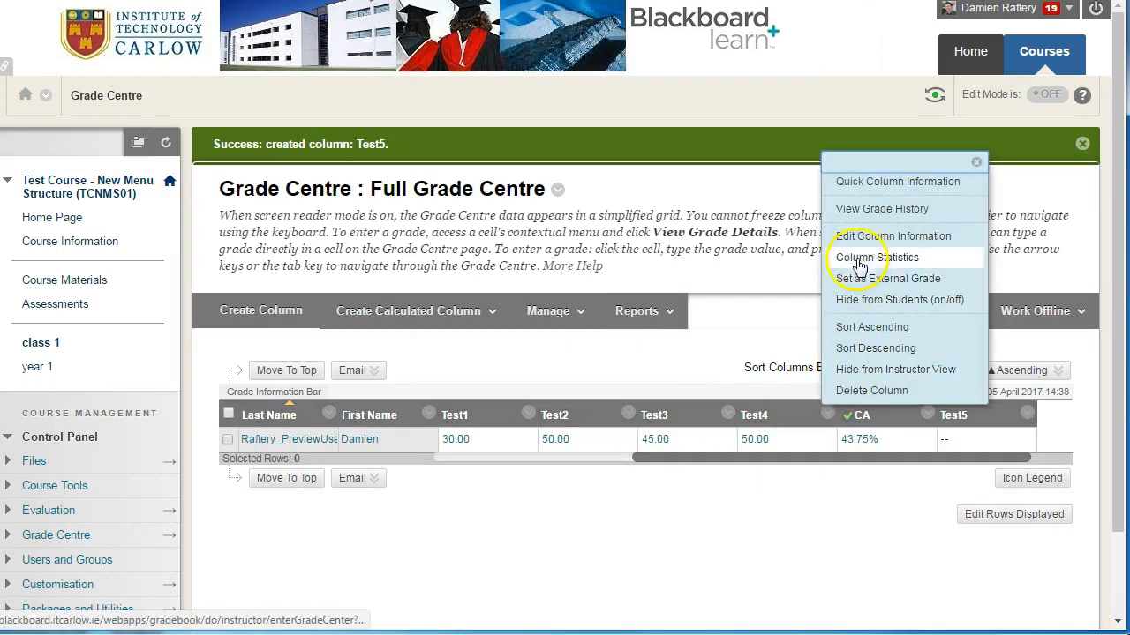
{"action": "left_click", "coordinate": [903, 235]}
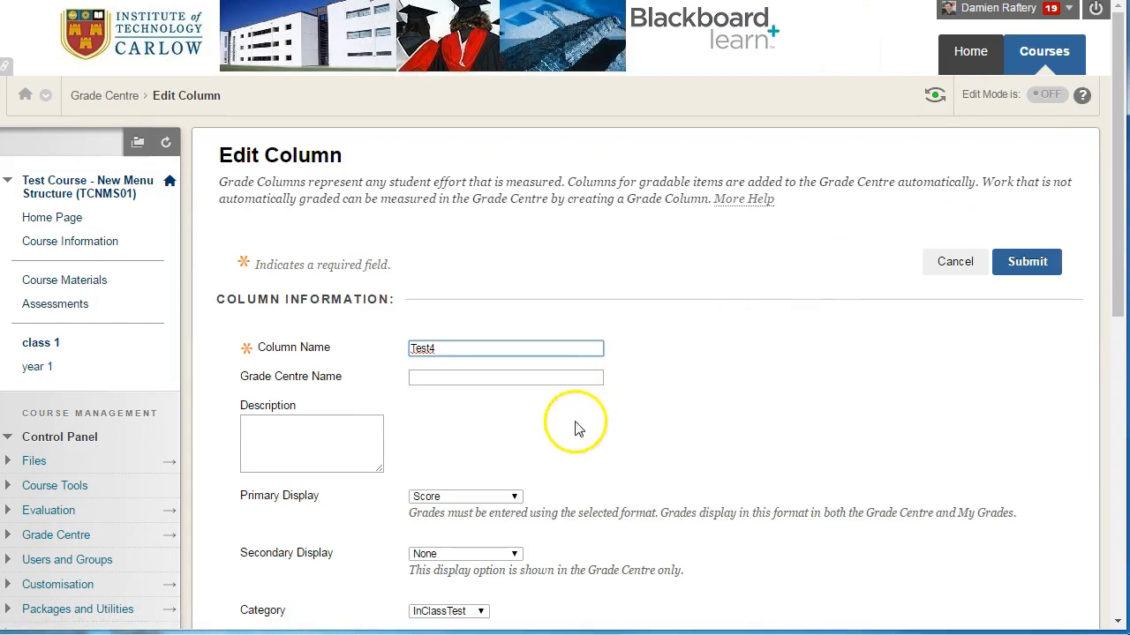
{"action": "scroll", "scroll_direction": "down", "scroll_amount": 3}
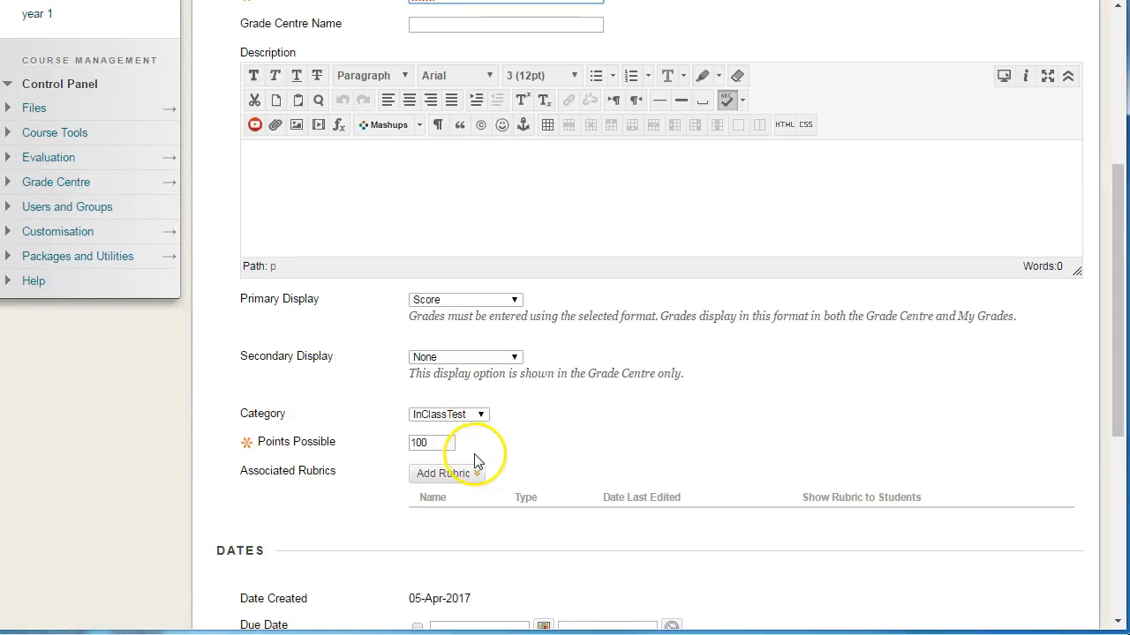
{"action": "mouse_move", "coordinate": [450, 413]}
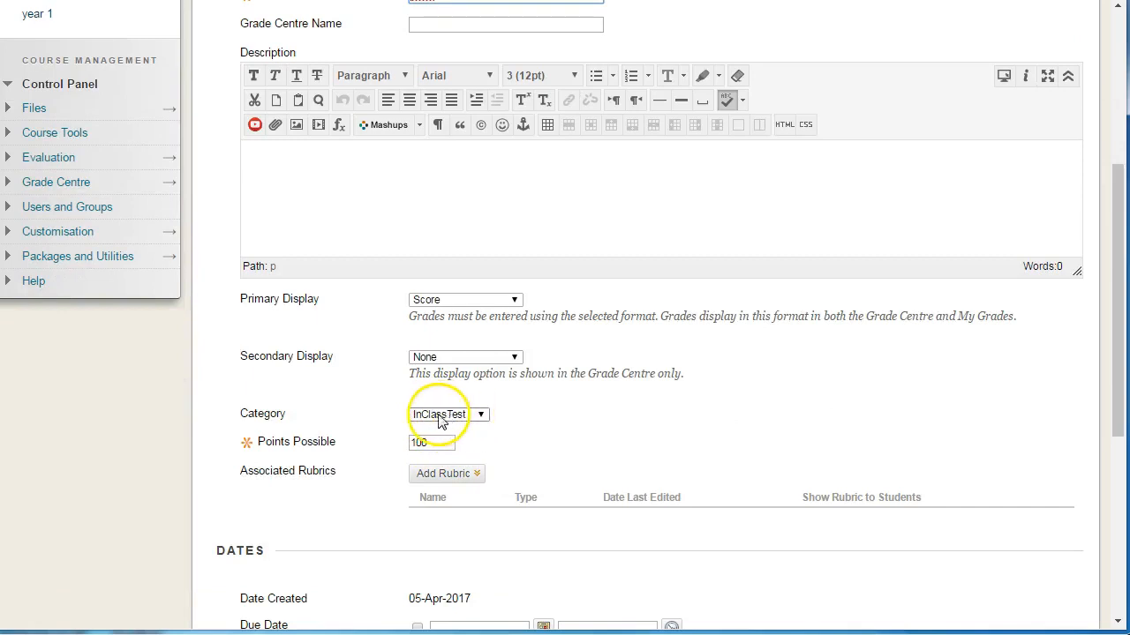
{"action": "mouse_move", "coordinate": [648, 424]}
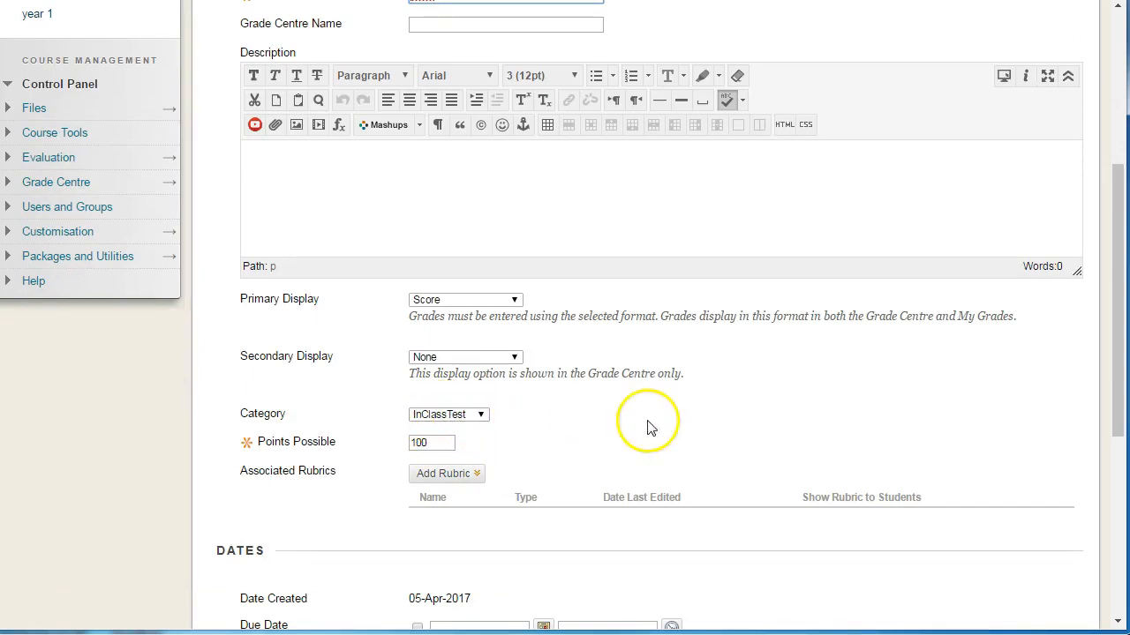
{"action": "scroll", "scroll_direction": "down", "scroll_amount": 3}
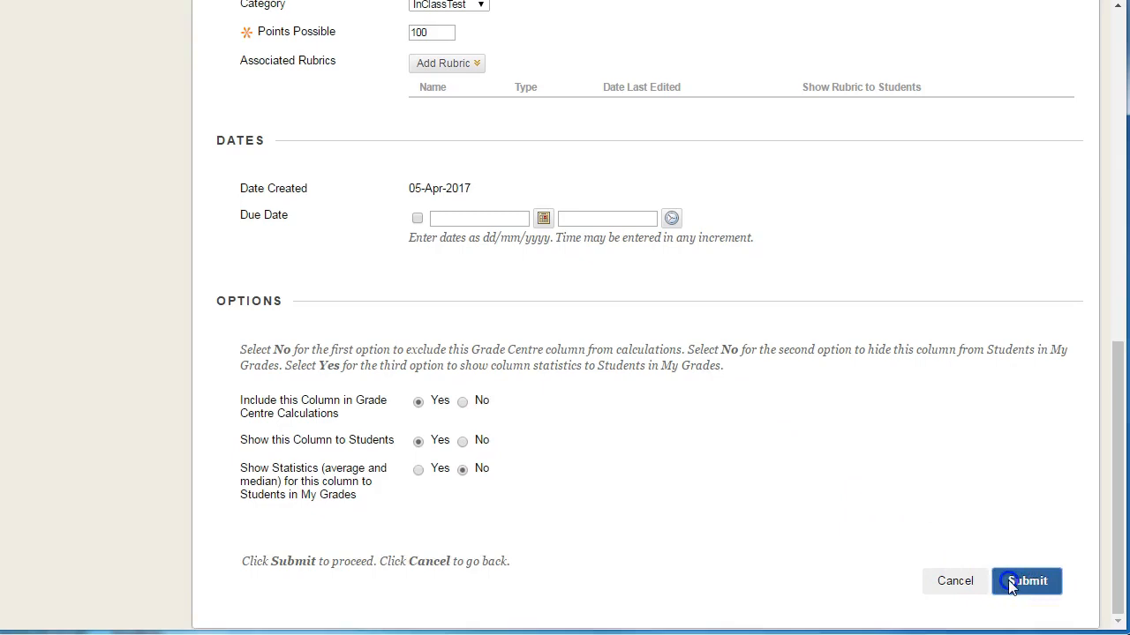
{"action": "left_click", "coordinate": [1026, 580]}
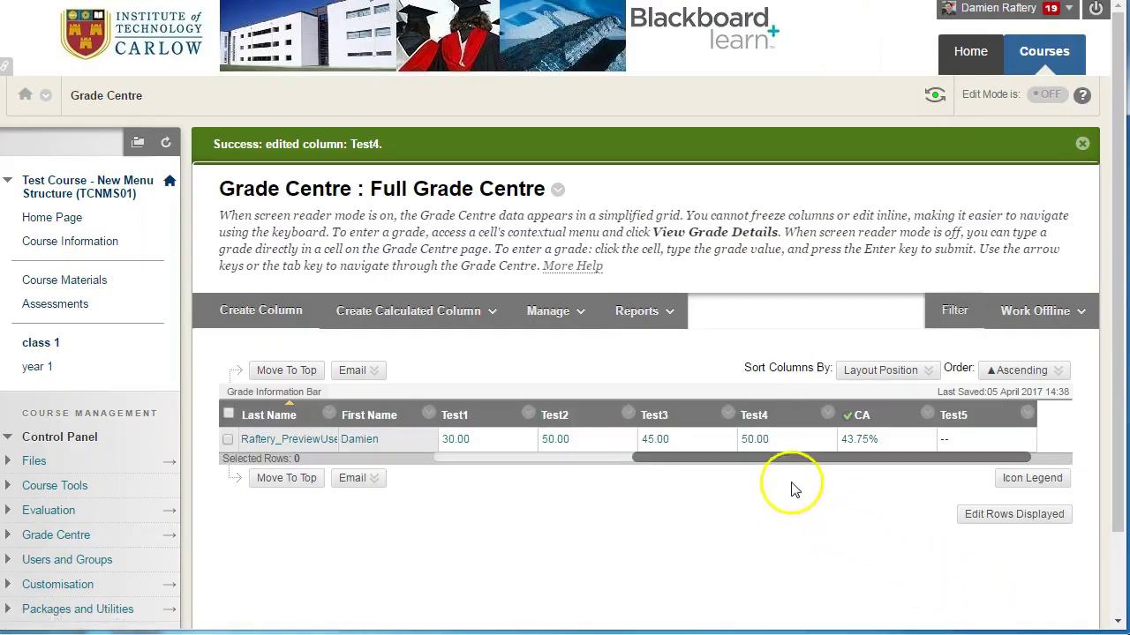
- Enter a Test5 grade of 90.00 for the student
{"action": "left_click", "coordinate": [988, 439]}
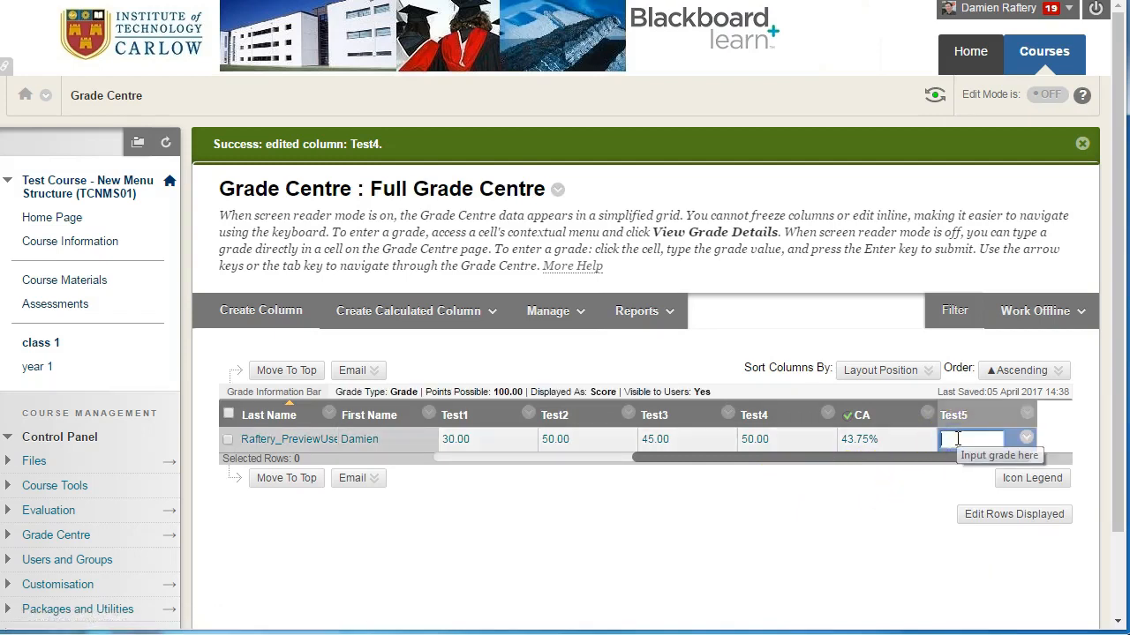
{"action": "type", "text": "90.00"}
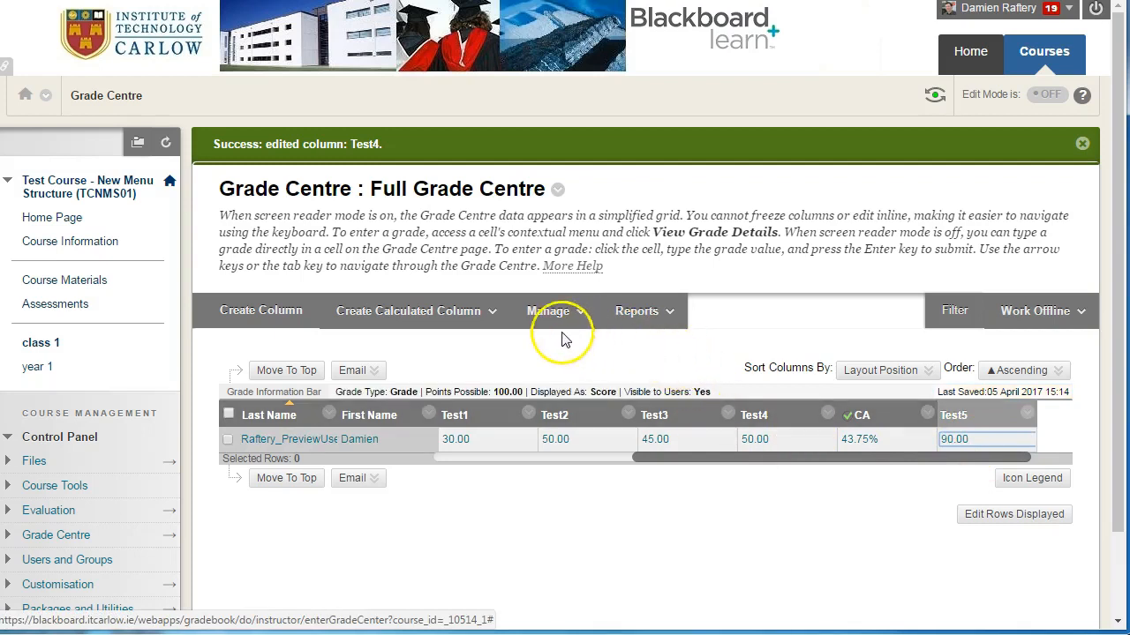
{"action": "left_click", "coordinate": [408, 311]}
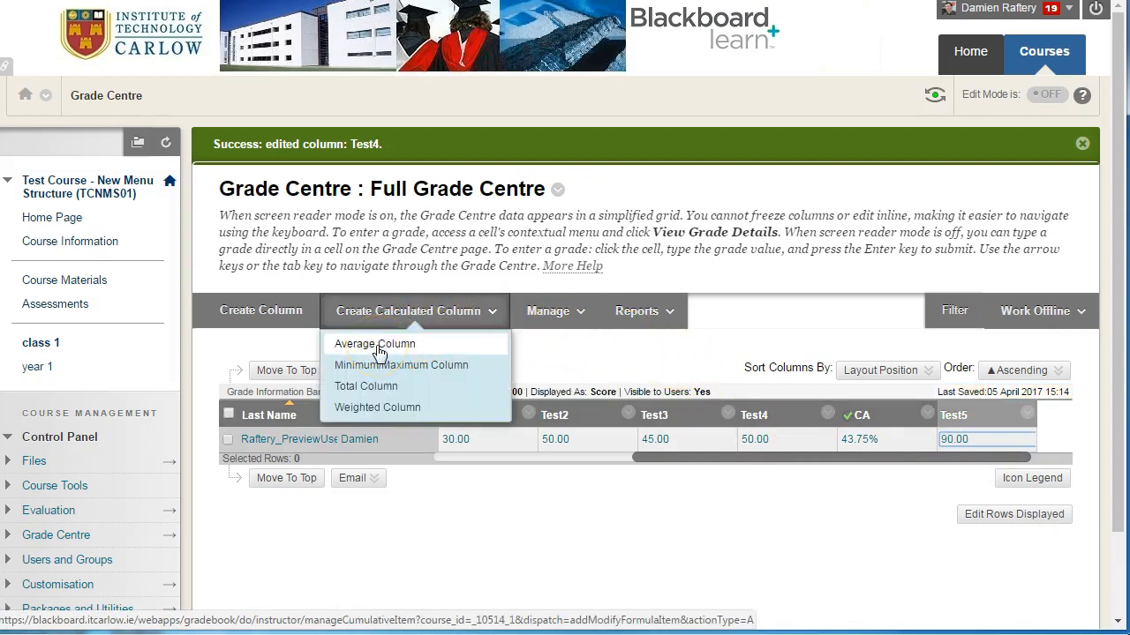
- Start an average column named CABest4 limited to selected columns and categories
{"action": "left_click", "coordinate": [375, 343]}
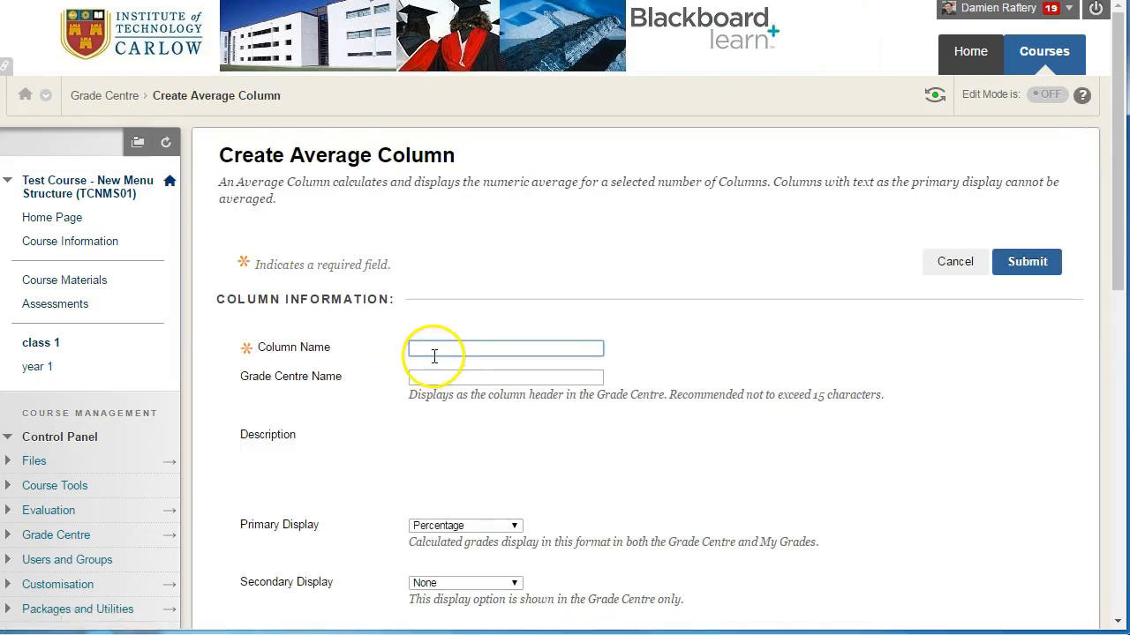
{"action": "type", "text": "CABest4"}
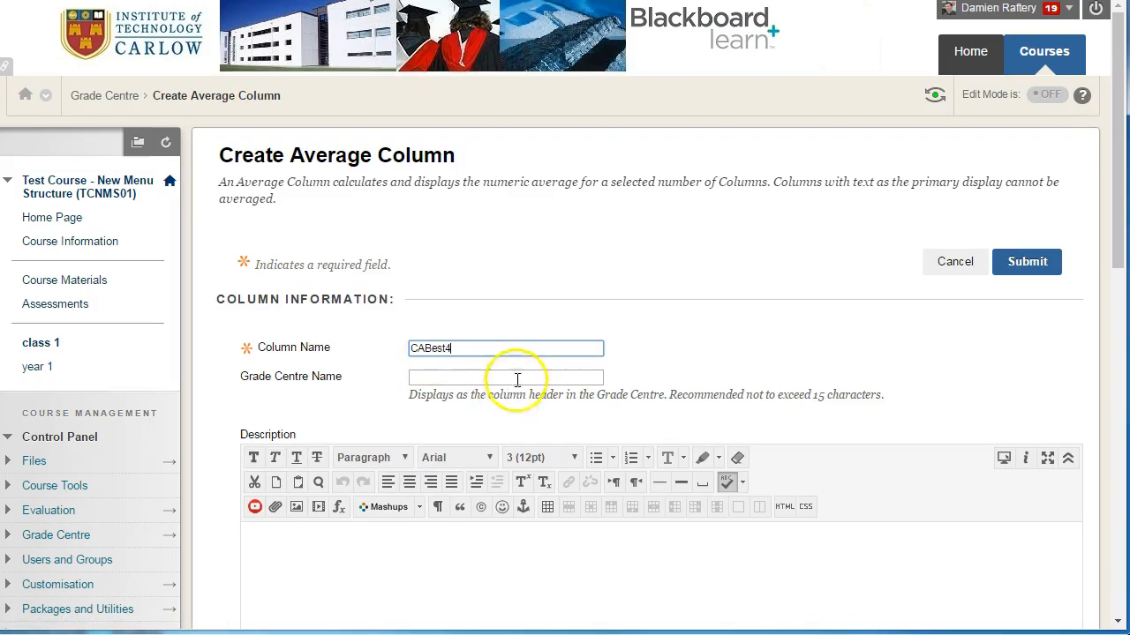
{"action": "scroll", "scroll_direction": "down", "scroll_amount": 3}
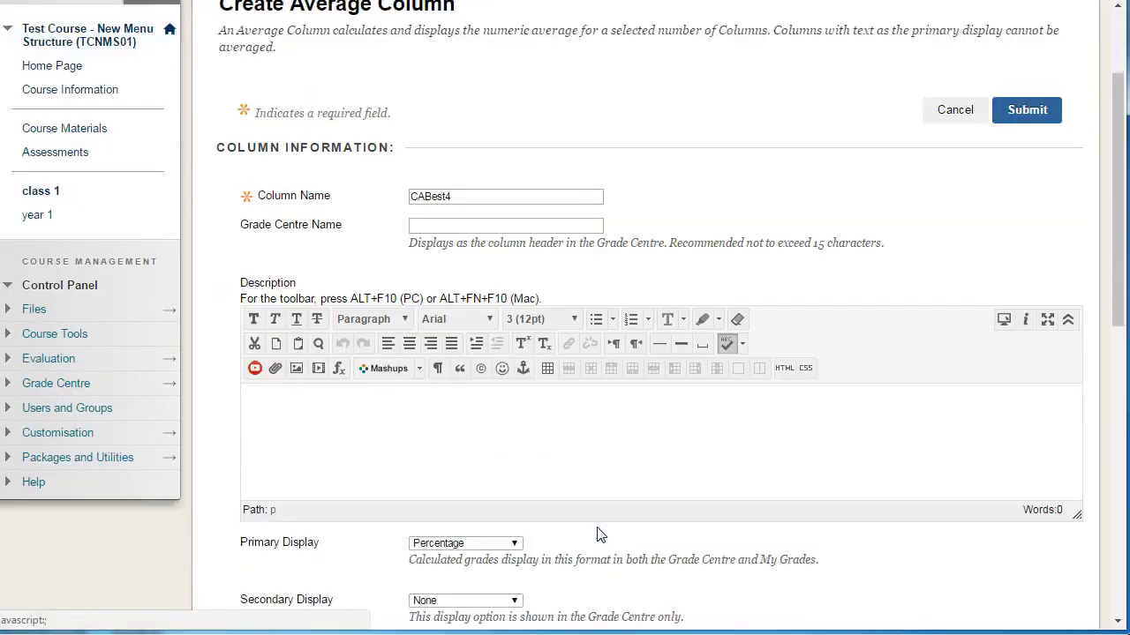
{"action": "scroll", "scroll_direction": "down", "scroll_amount": 3}
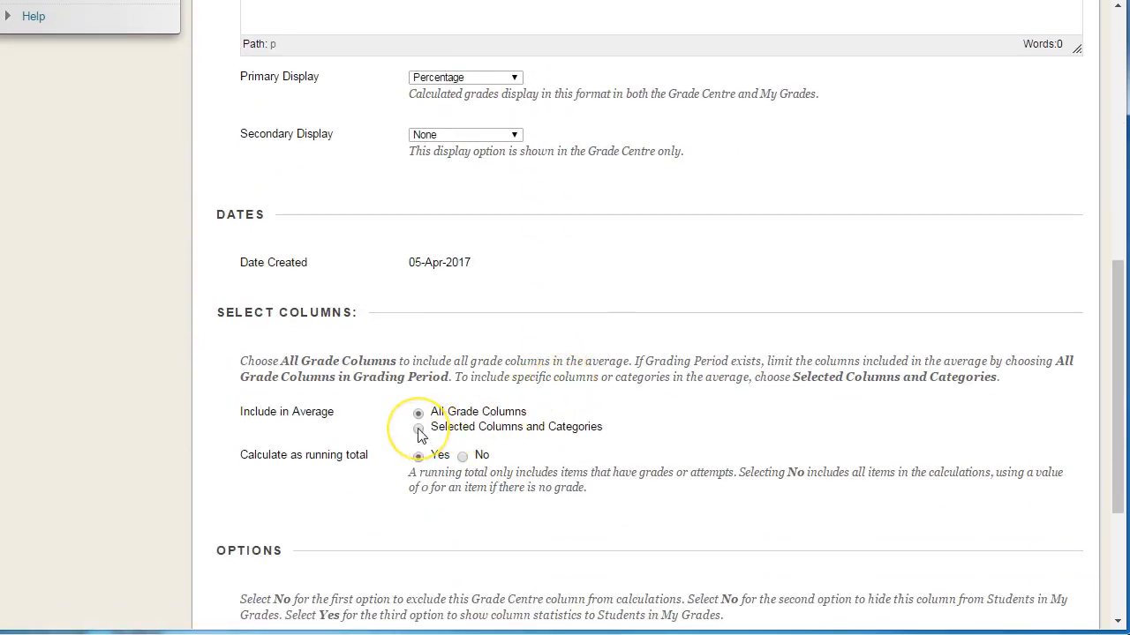
{"action": "left_click", "coordinate": [418, 427]}
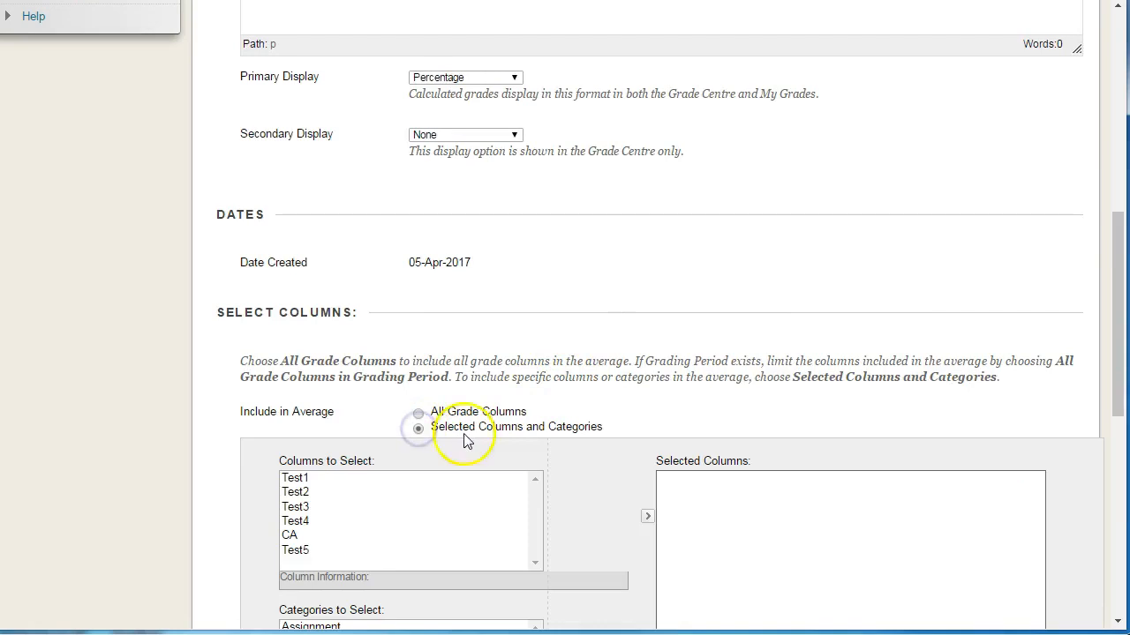
- Add the InClassTest category to CABest4 and drop its 1 lowest grade
{"action": "scroll", "scroll_direction": "down", "scroll_amount": 3}
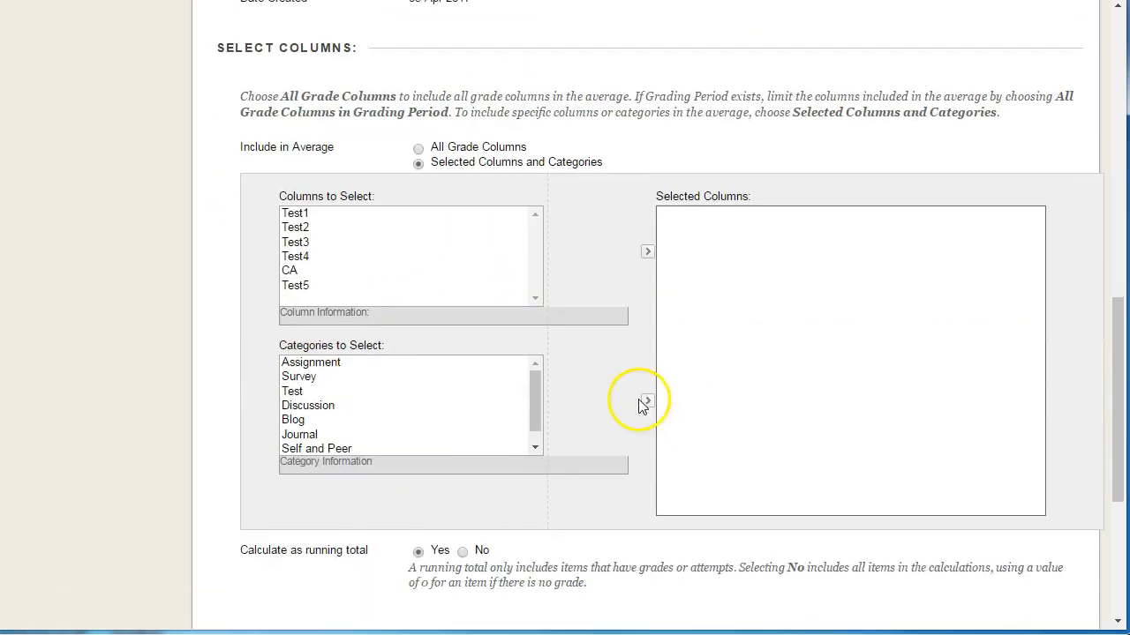
{"action": "mouse_move", "coordinate": [532, 411]}
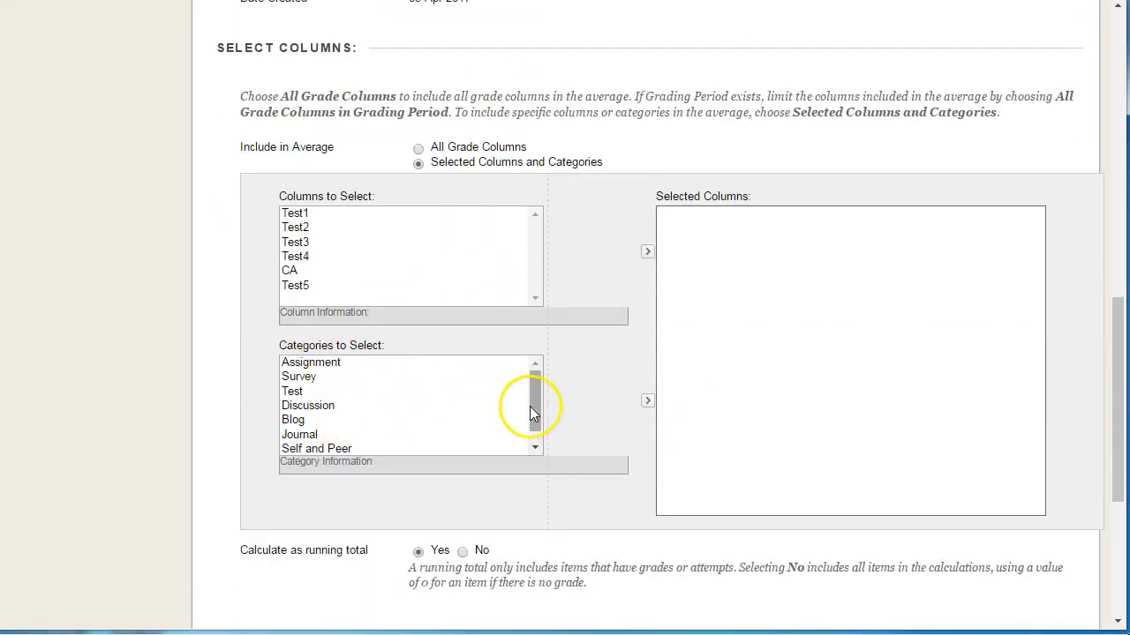
{"action": "left_click", "coordinate": [329, 448]}
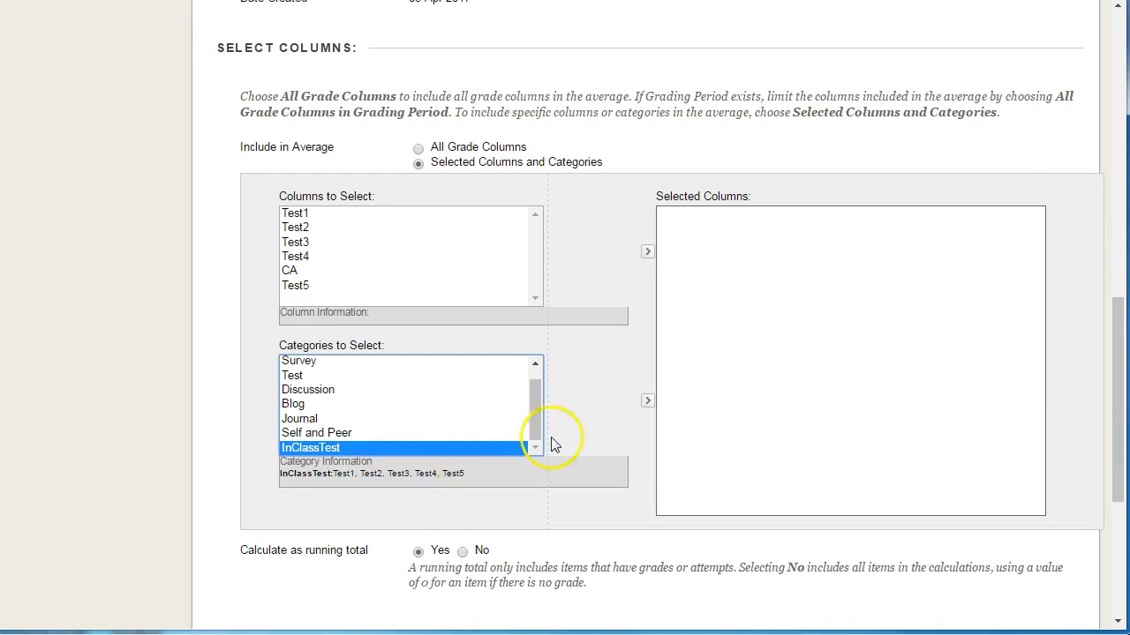
{"action": "left_click", "coordinate": [647, 400]}
{"action": "type", "text": "1"}
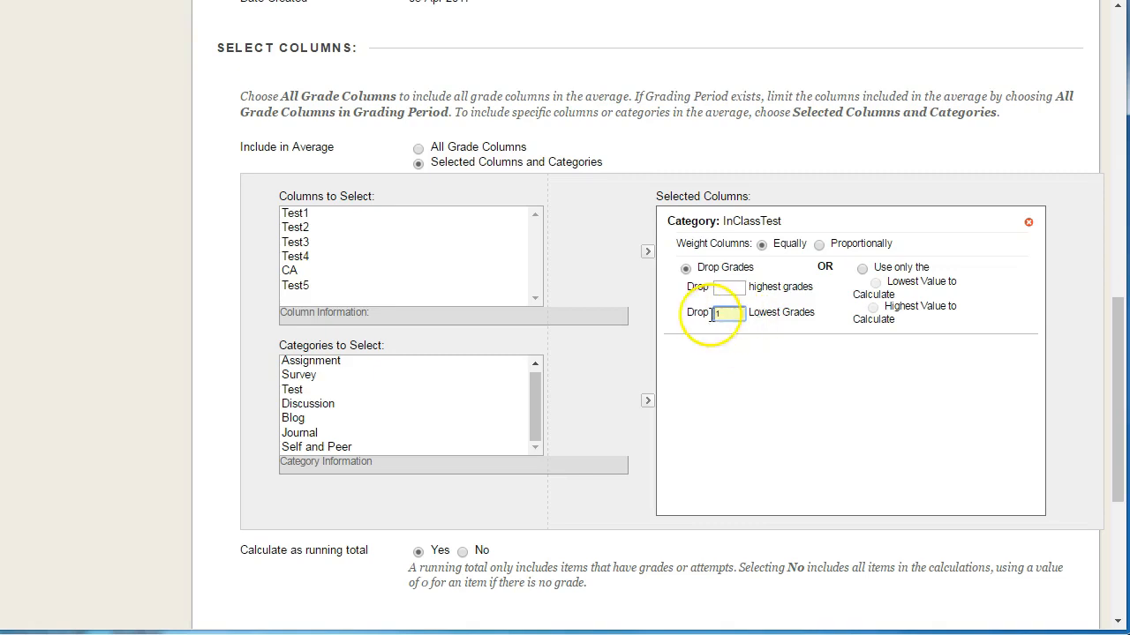
{"action": "left_click", "coordinate": [726, 312]}
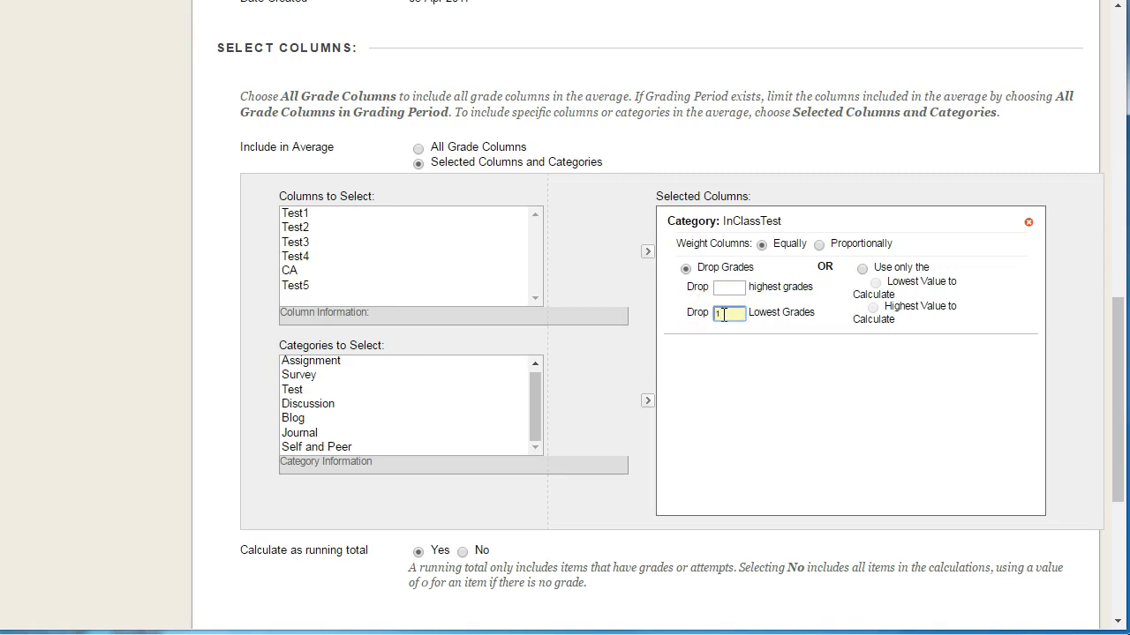
{"action": "scroll", "scroll_direction": "down", "scroll_amount": 3}
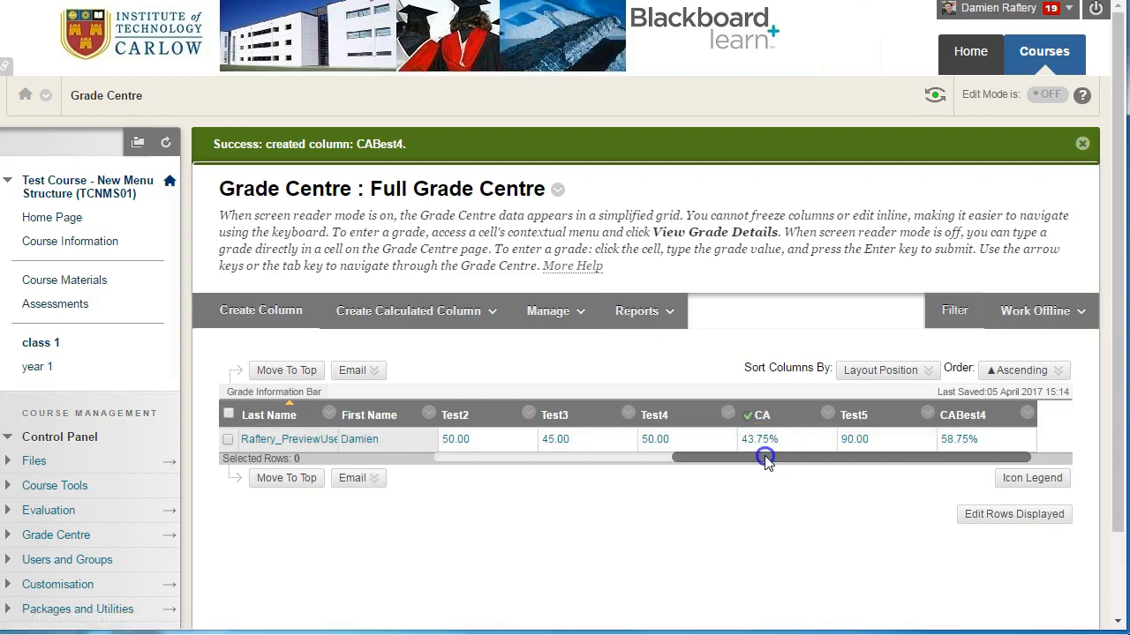
{"action": "left_click_drag", "start_coordinate": [763, 457], "coordinate": [689, 457]}
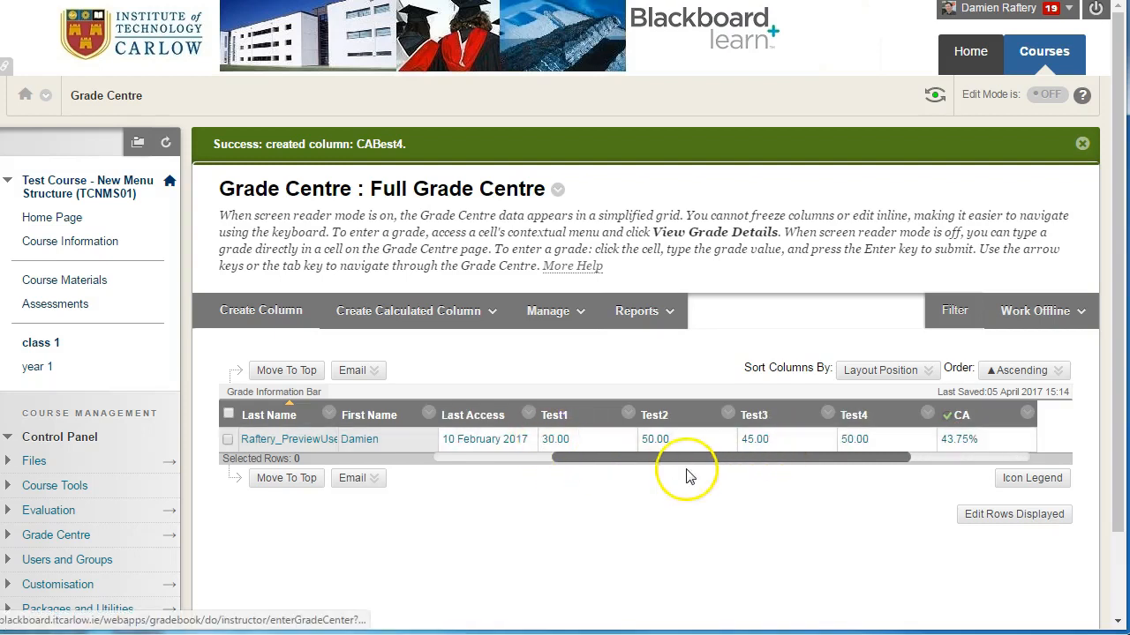
{"action": "scroll", "scroll_direction": "right", "scroll_amount": 3}
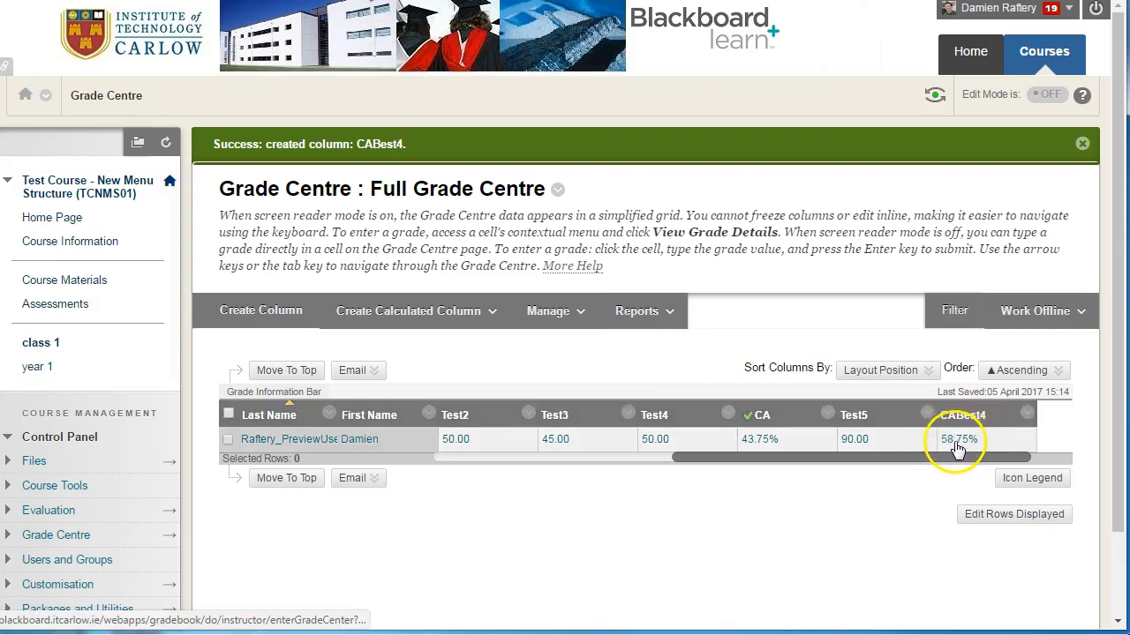
{"action": "mouse_move", "coordinate": [859, 453]}
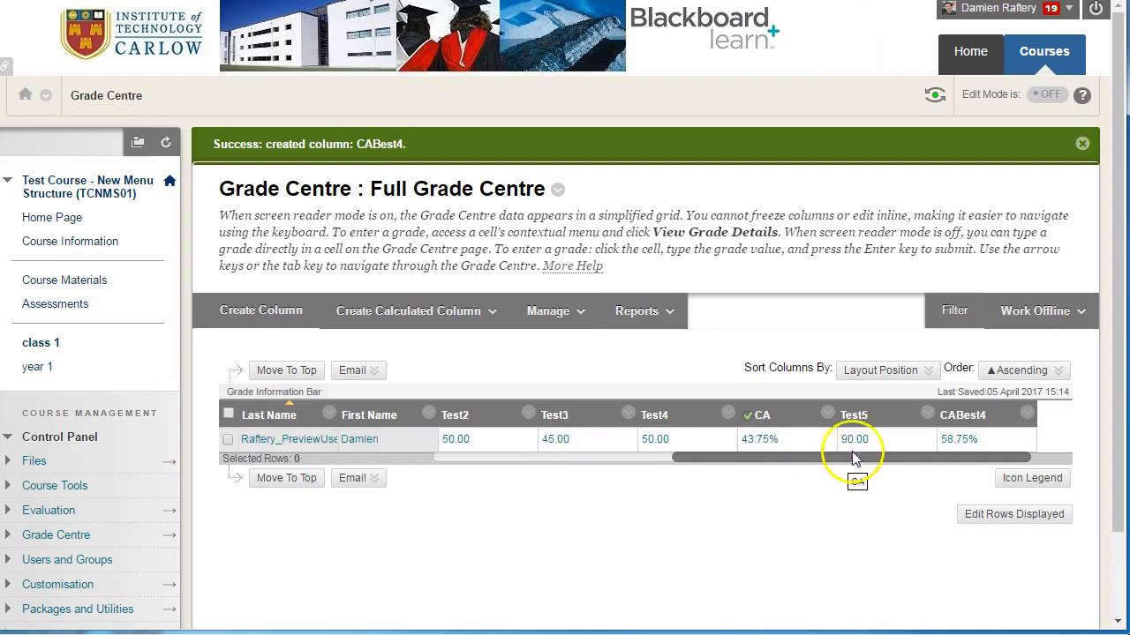
{"action": "mouse_move", "coordinate": [523, 447]}
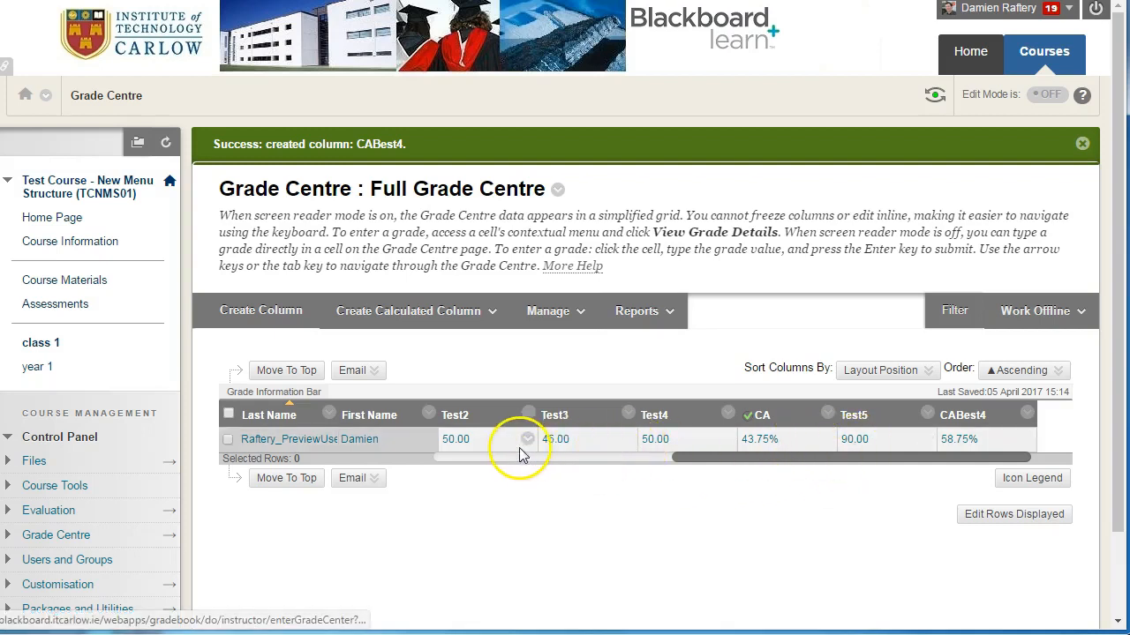